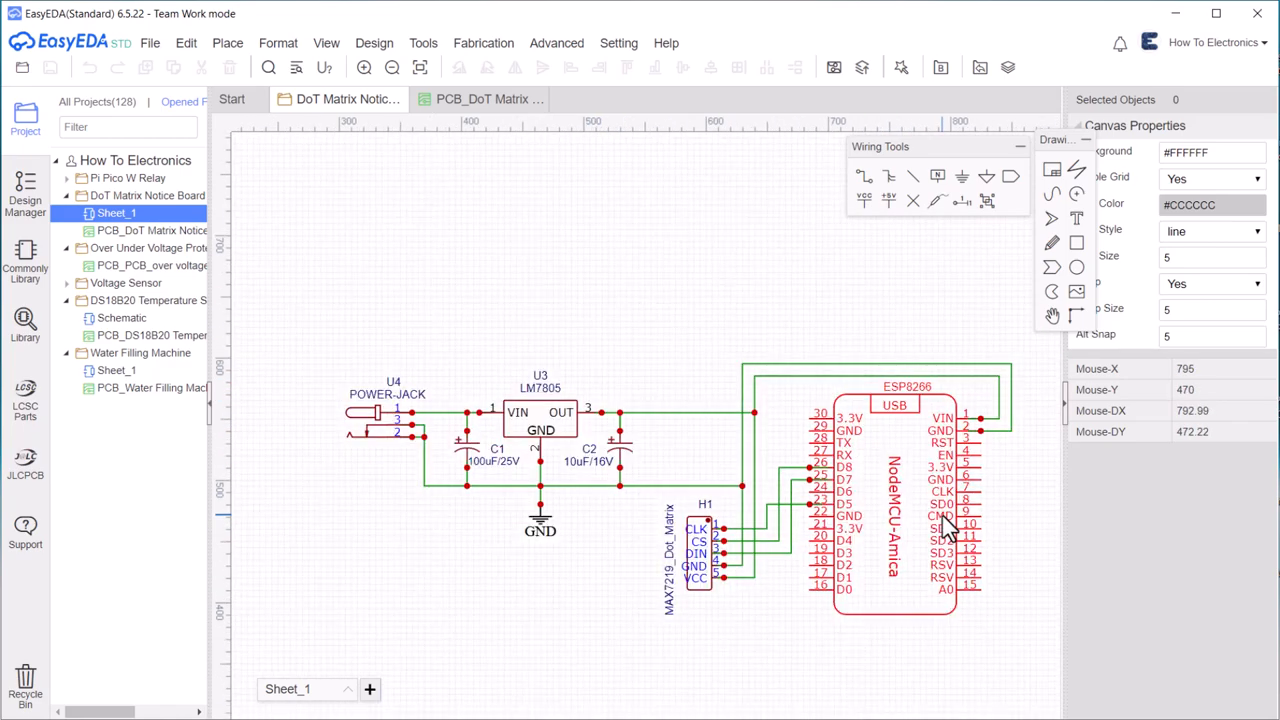
Switch to the PCB_DoT Matrix layout, show it in 3D View and rotate to reveal the components
click(484, 100)
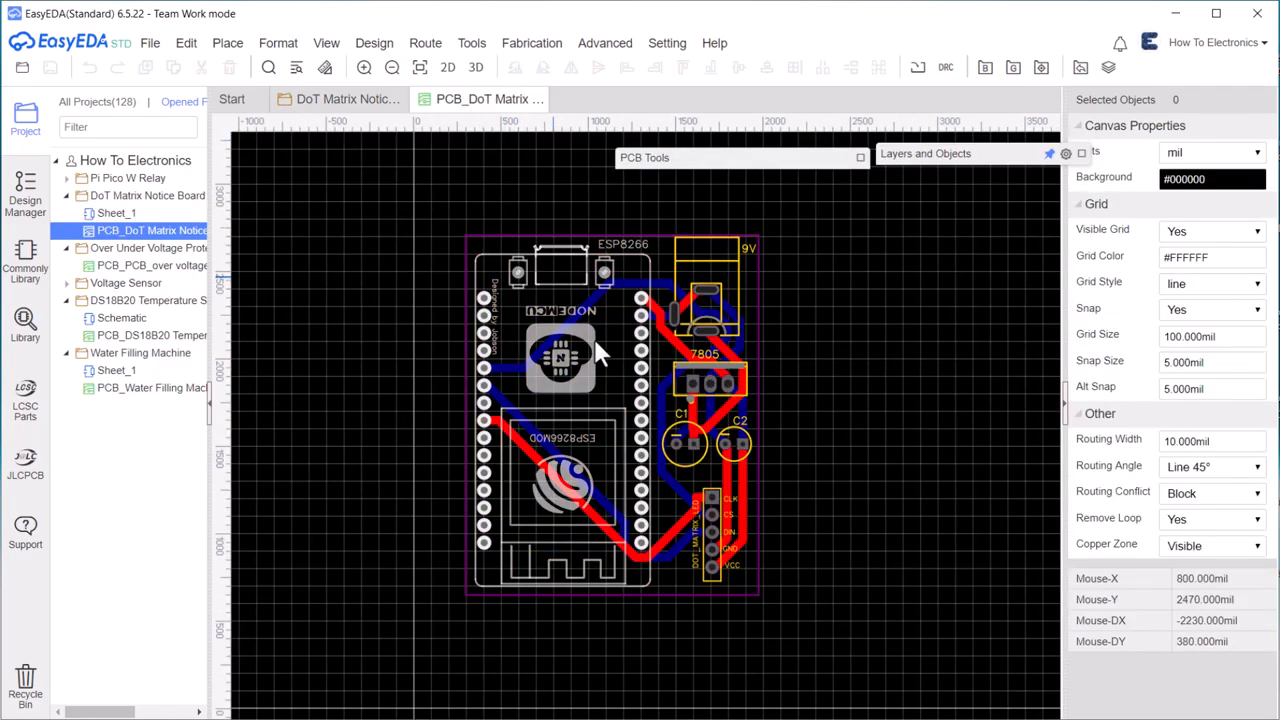
click(476, 68)
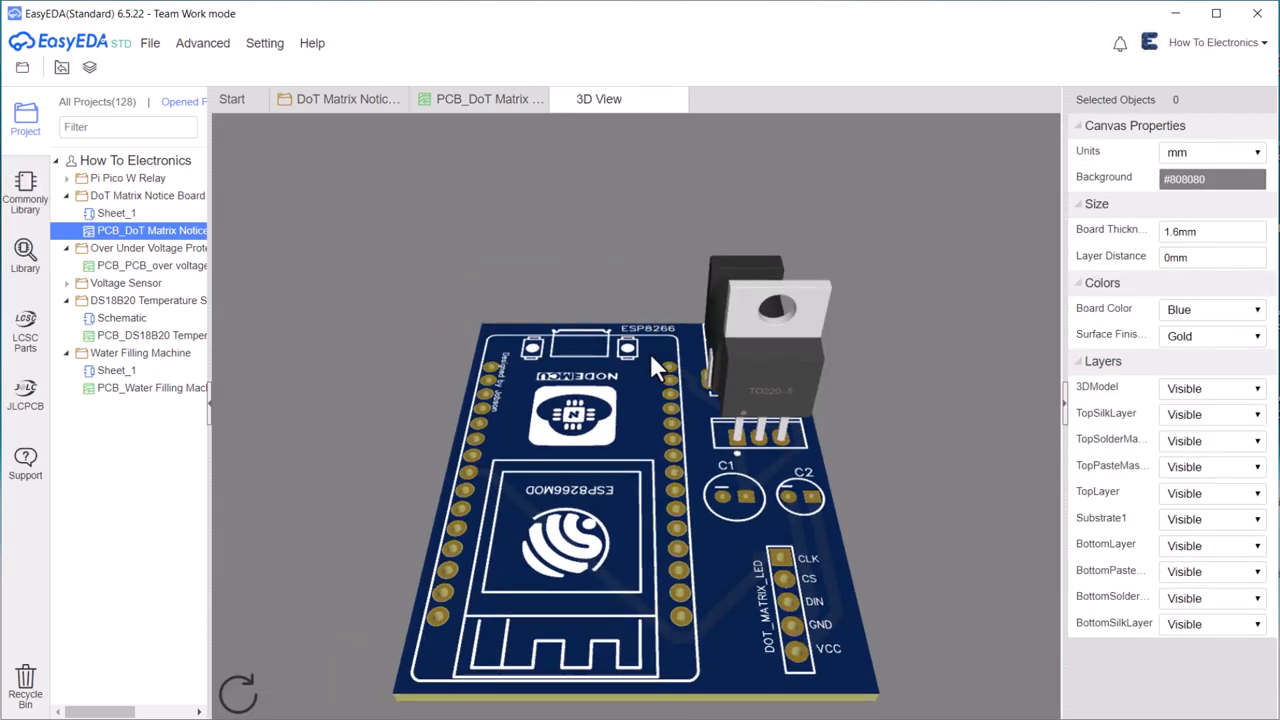
drag(650, 364, 436, 528)
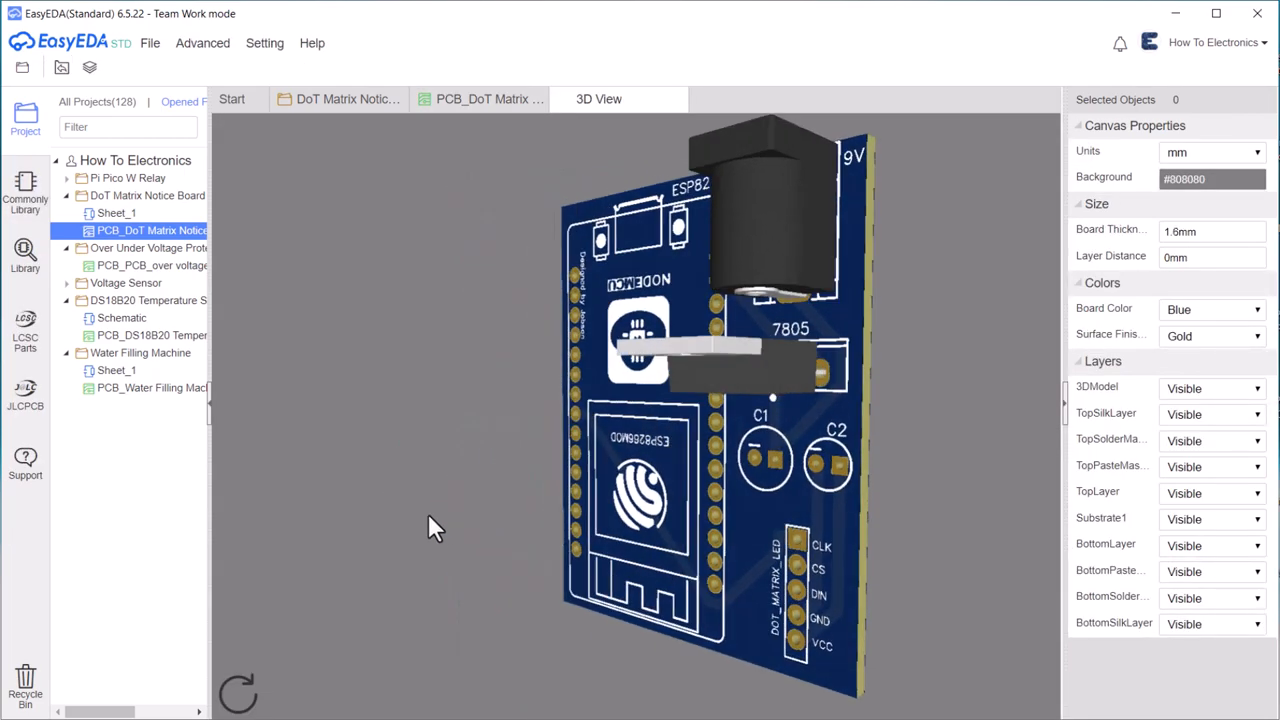
drag(436, 528, 756, 510)
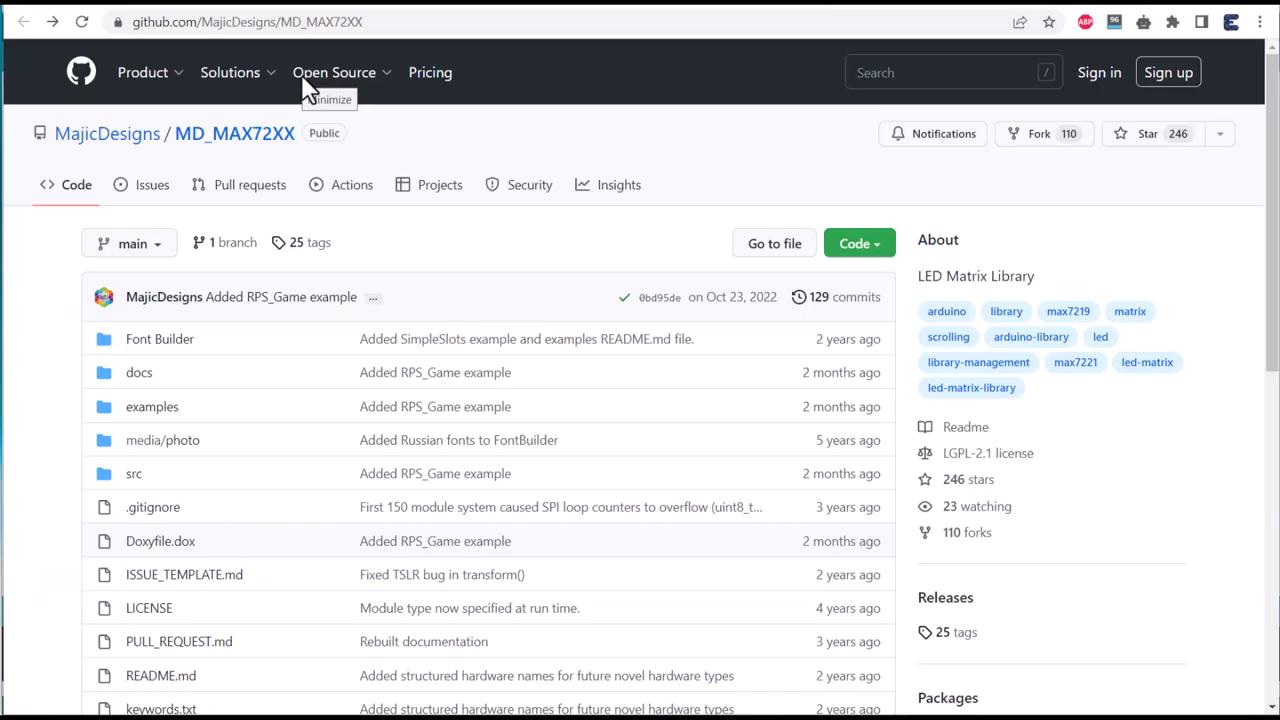
Bring up the MajicDesigns/MD_MAX72XX LED Matrix Library repository page in the browser
click(240, 20)
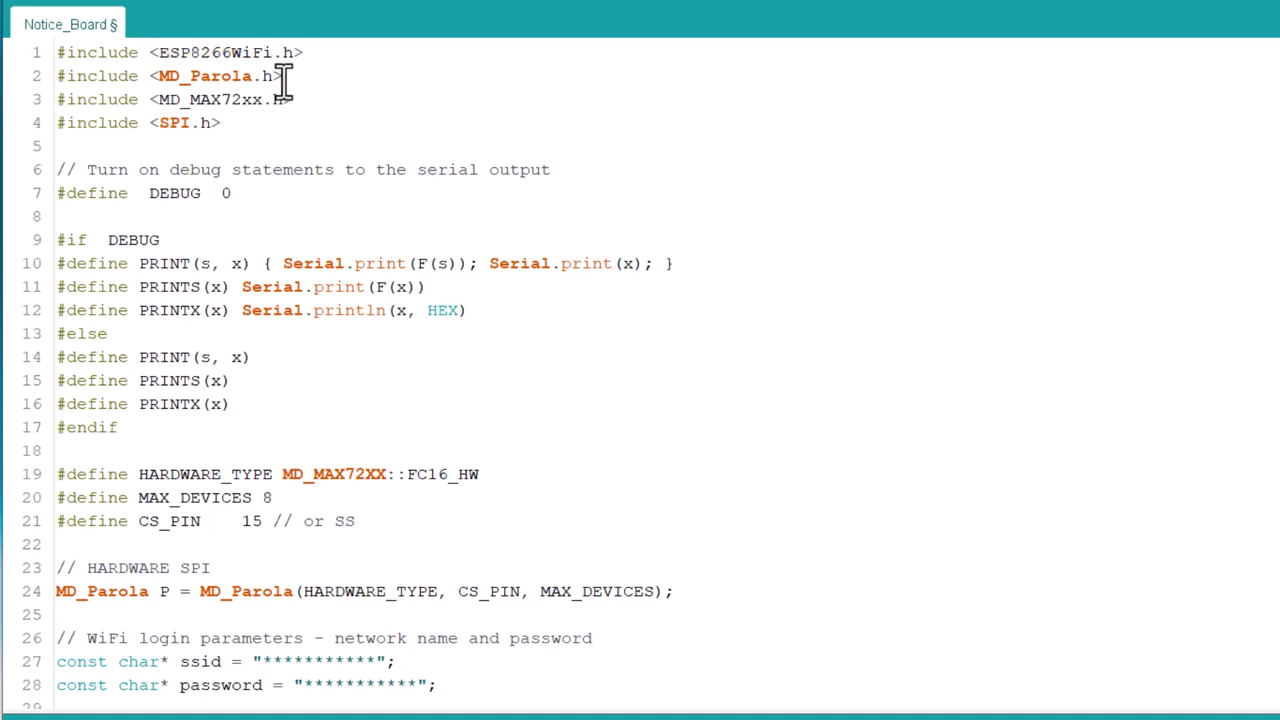
double_click(210, 76)
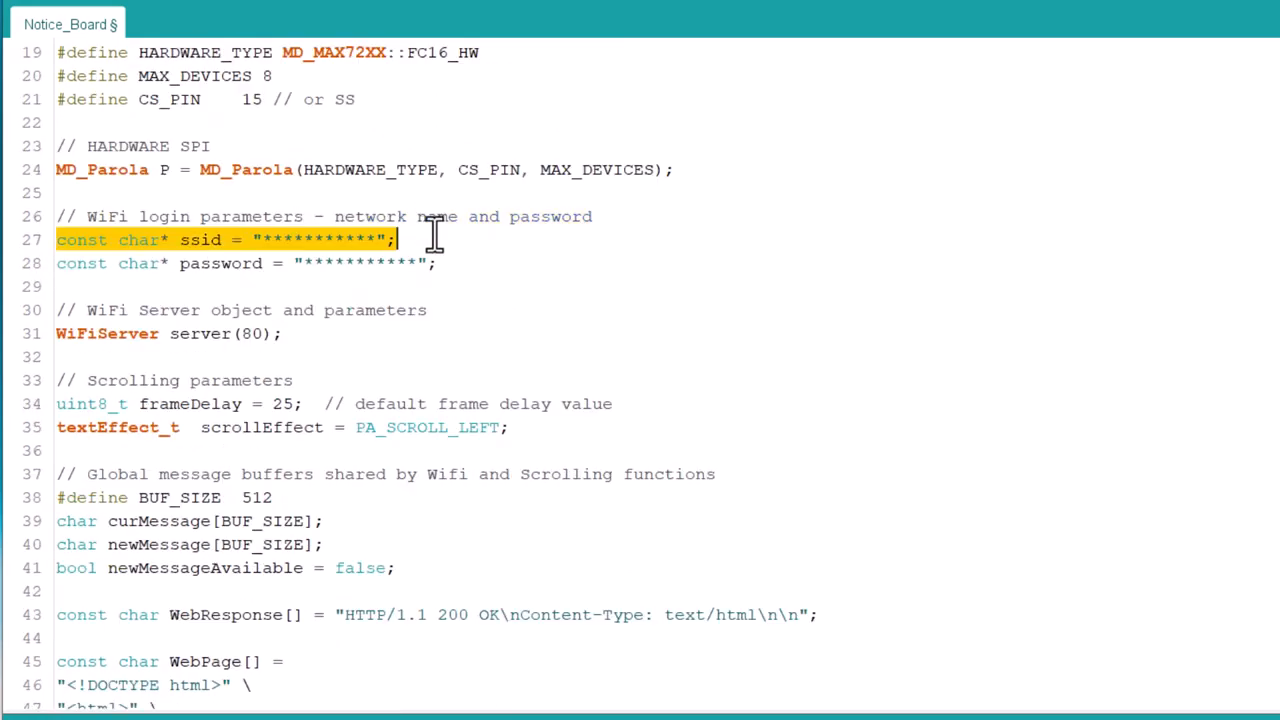
click(250, 264)
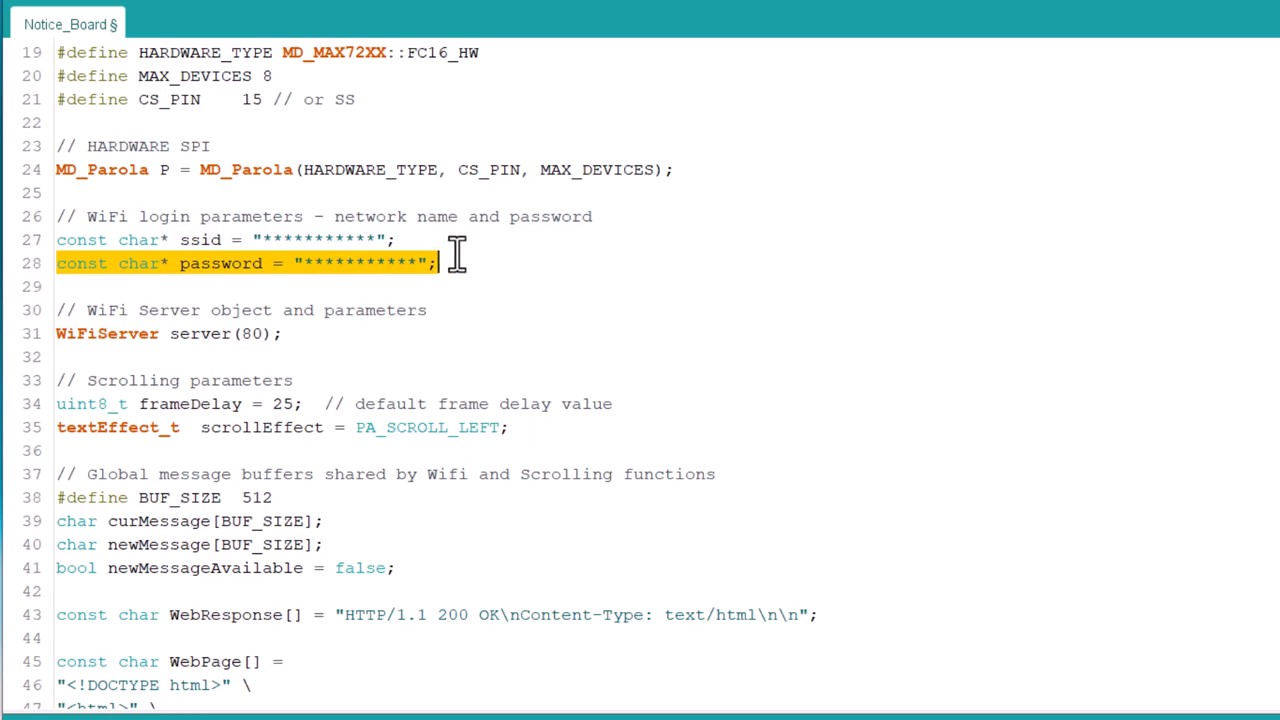
scroll(down, 3)
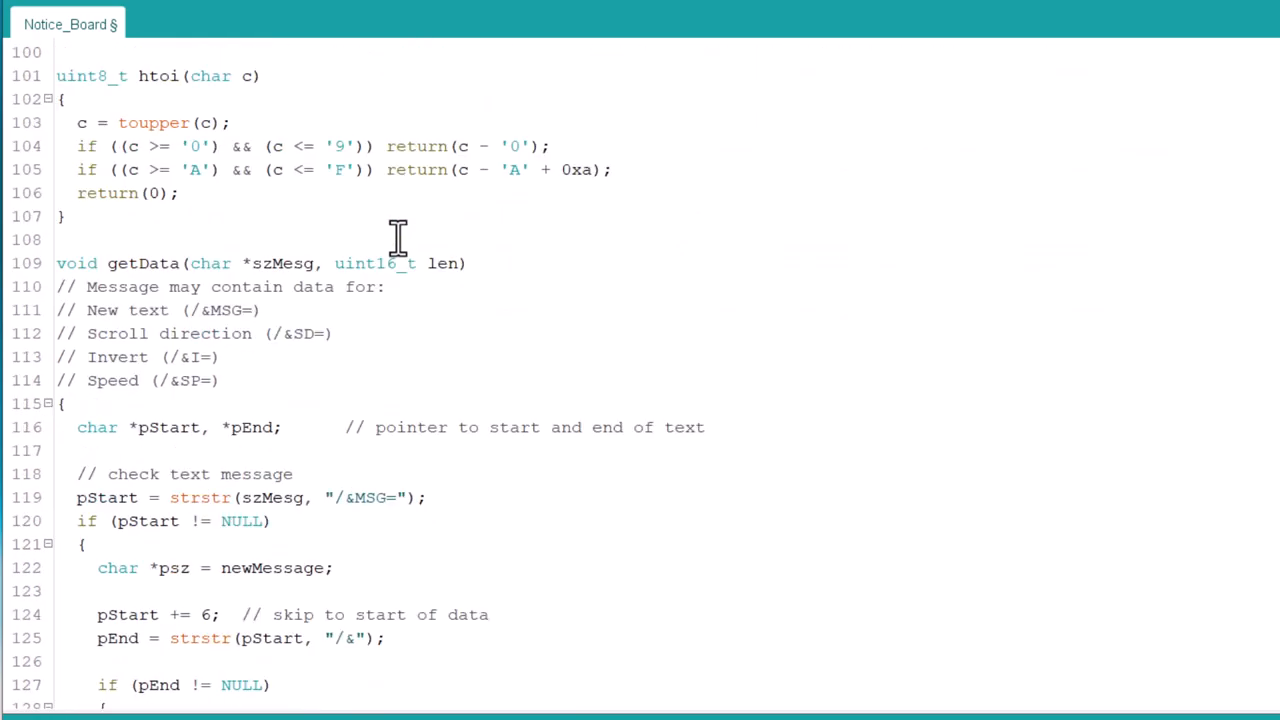
scroll(down, 3)
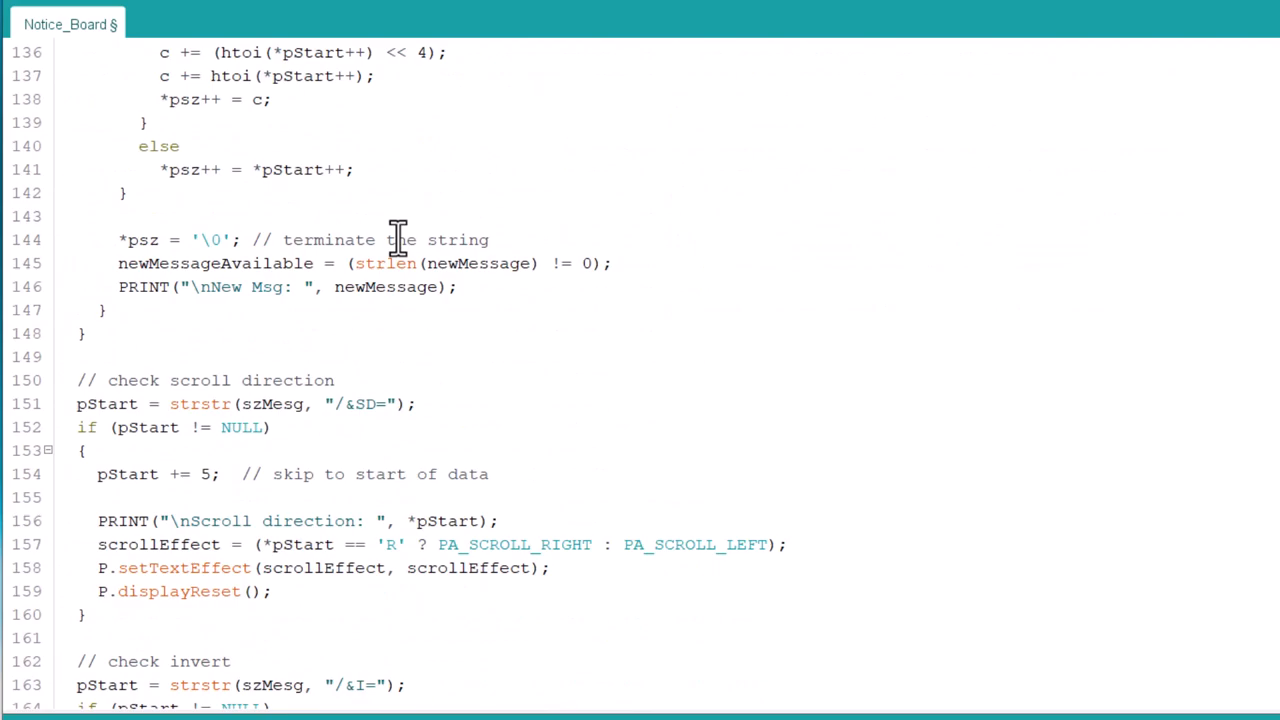
scroll(down, 3)
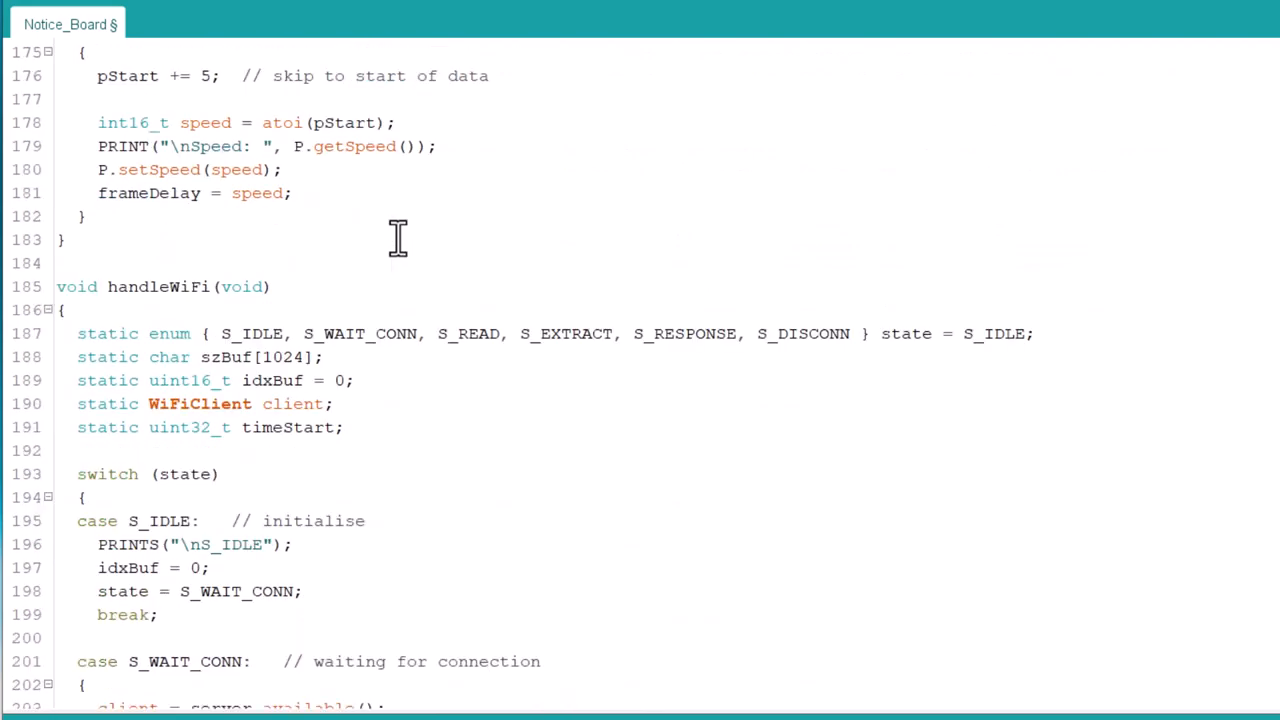
scroll(down, 3)
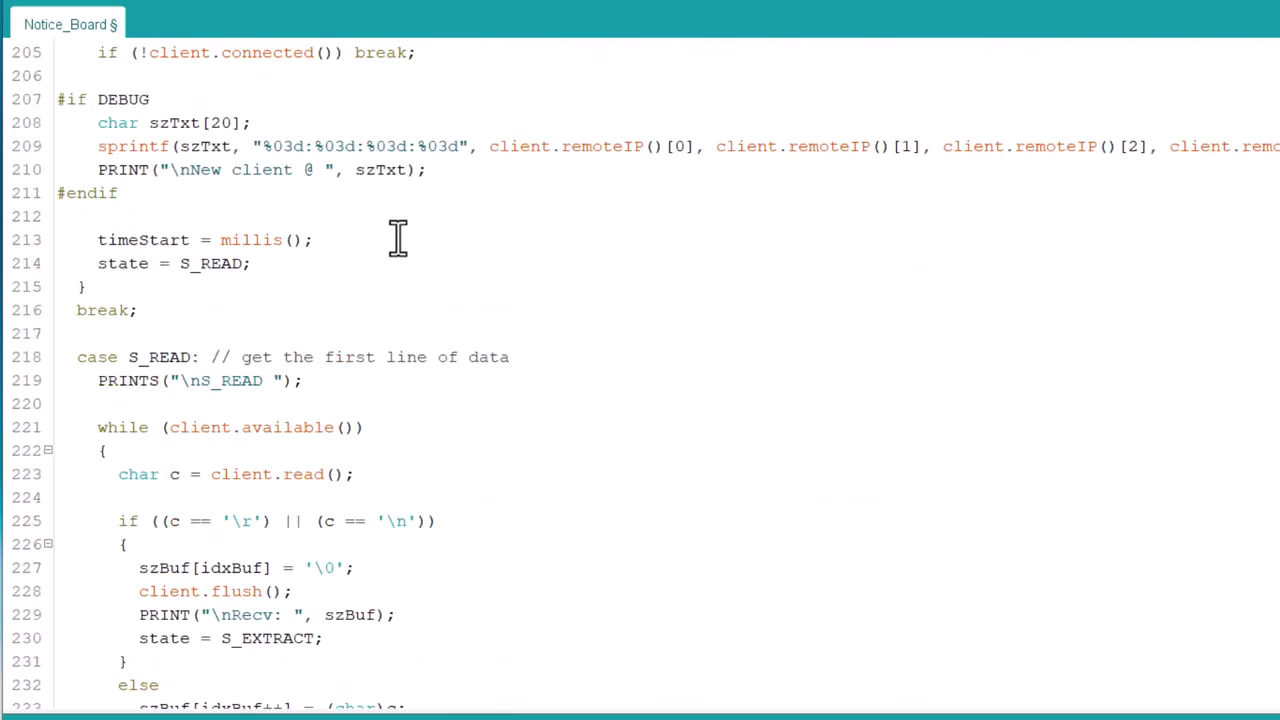
scroll(down, 3)
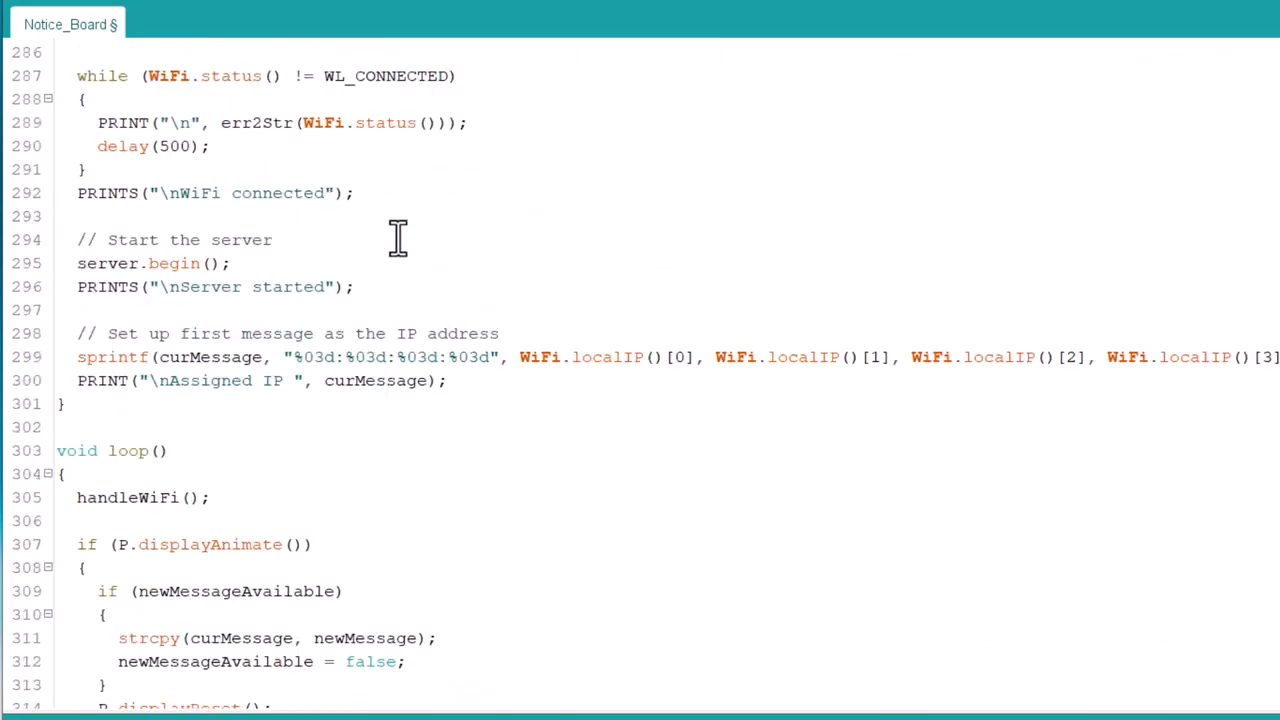
scroll(down, 3)
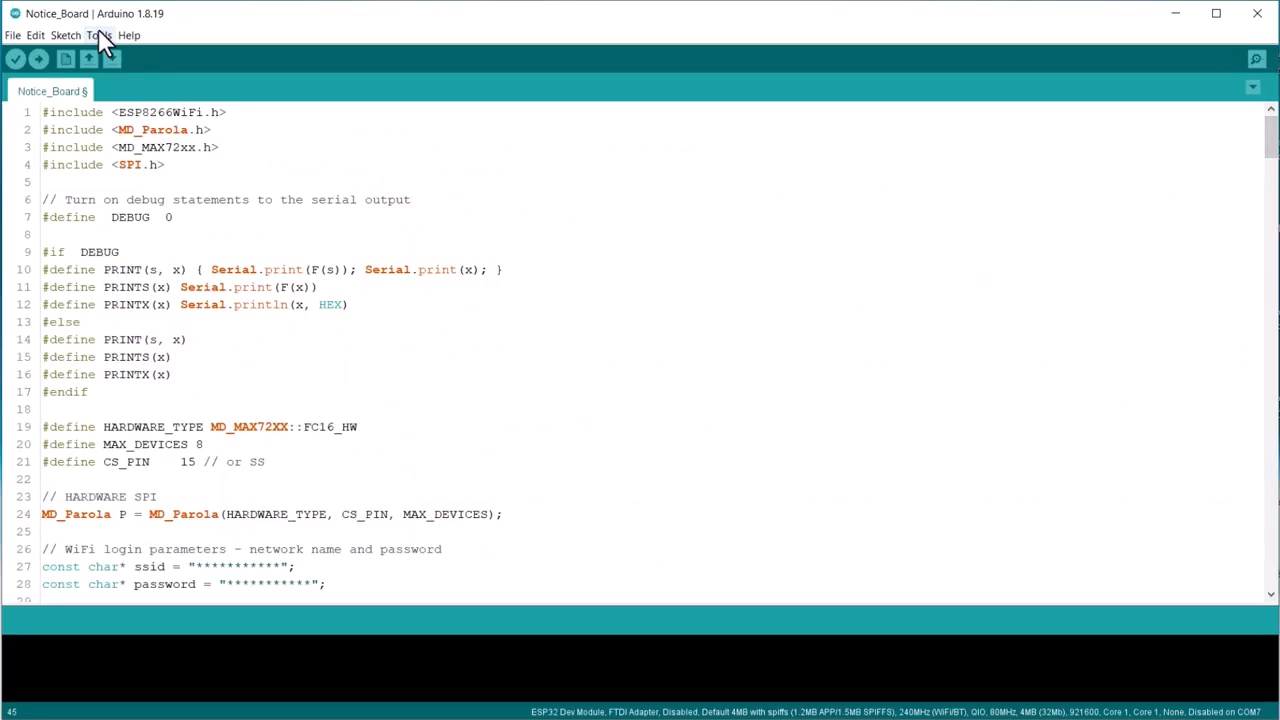
click(100, 36)
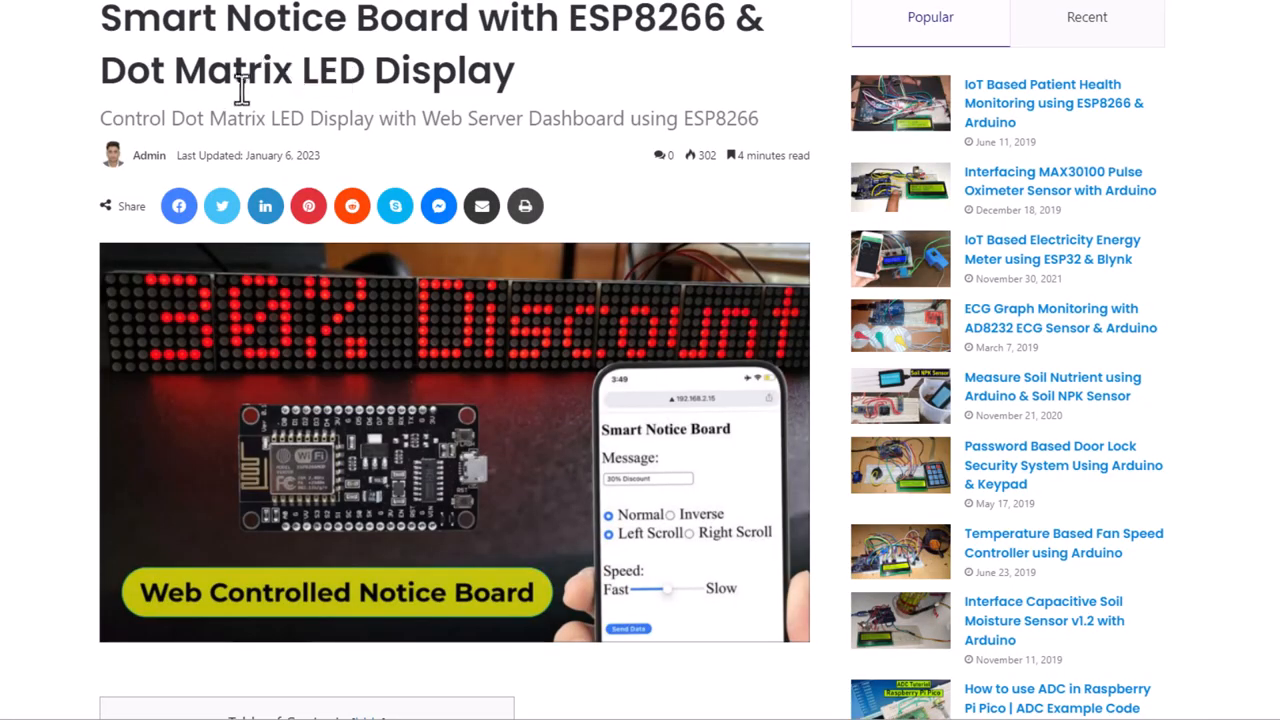
mouse_move(10, 176)
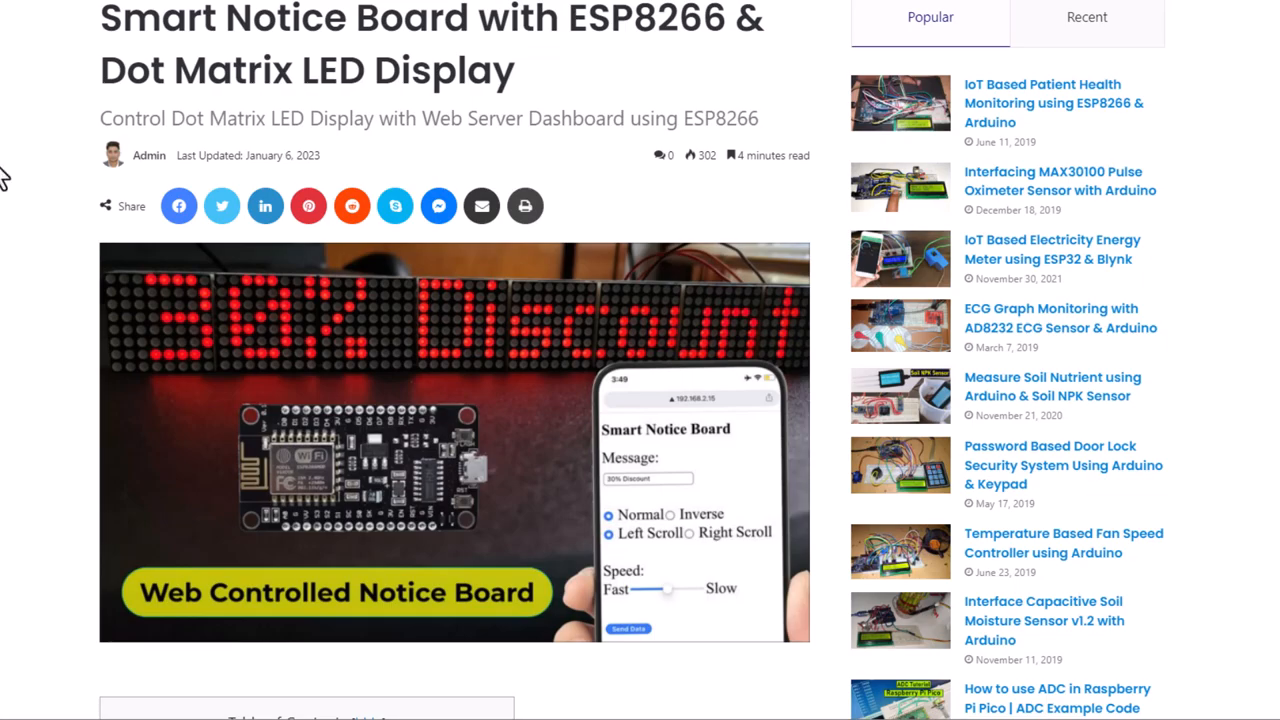
scroll(down, 3)
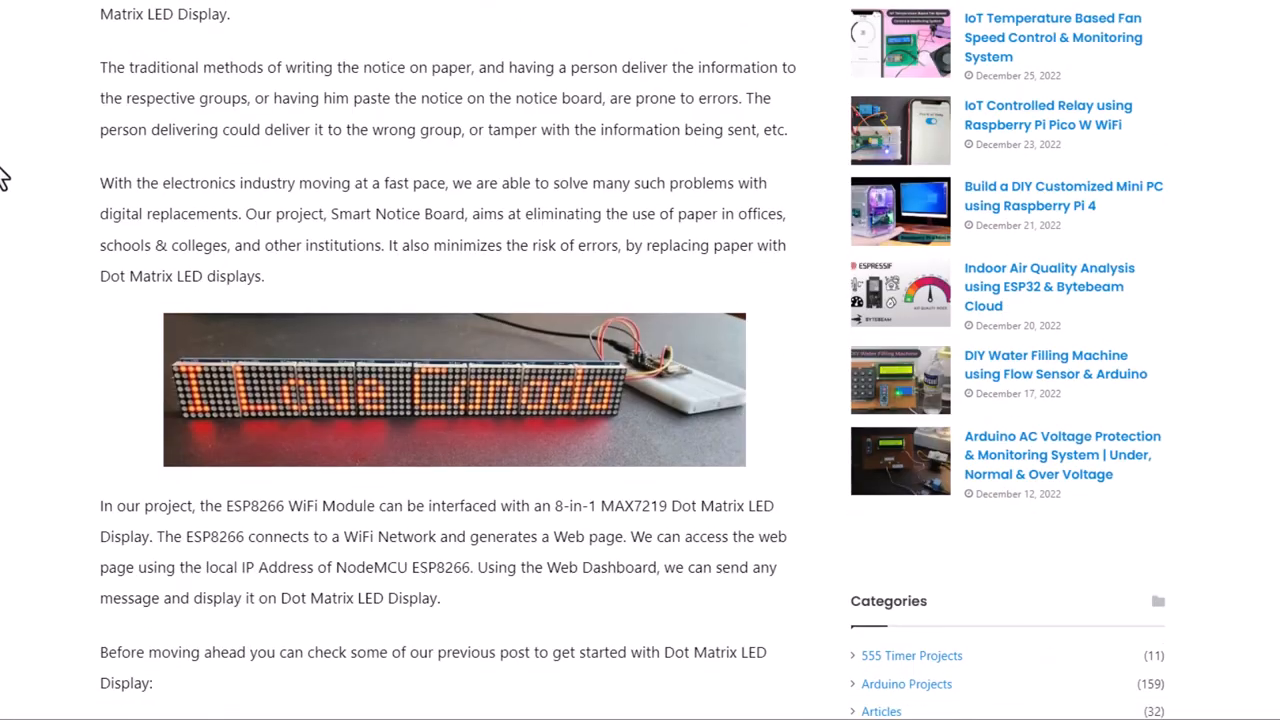
scroll(down, 3)
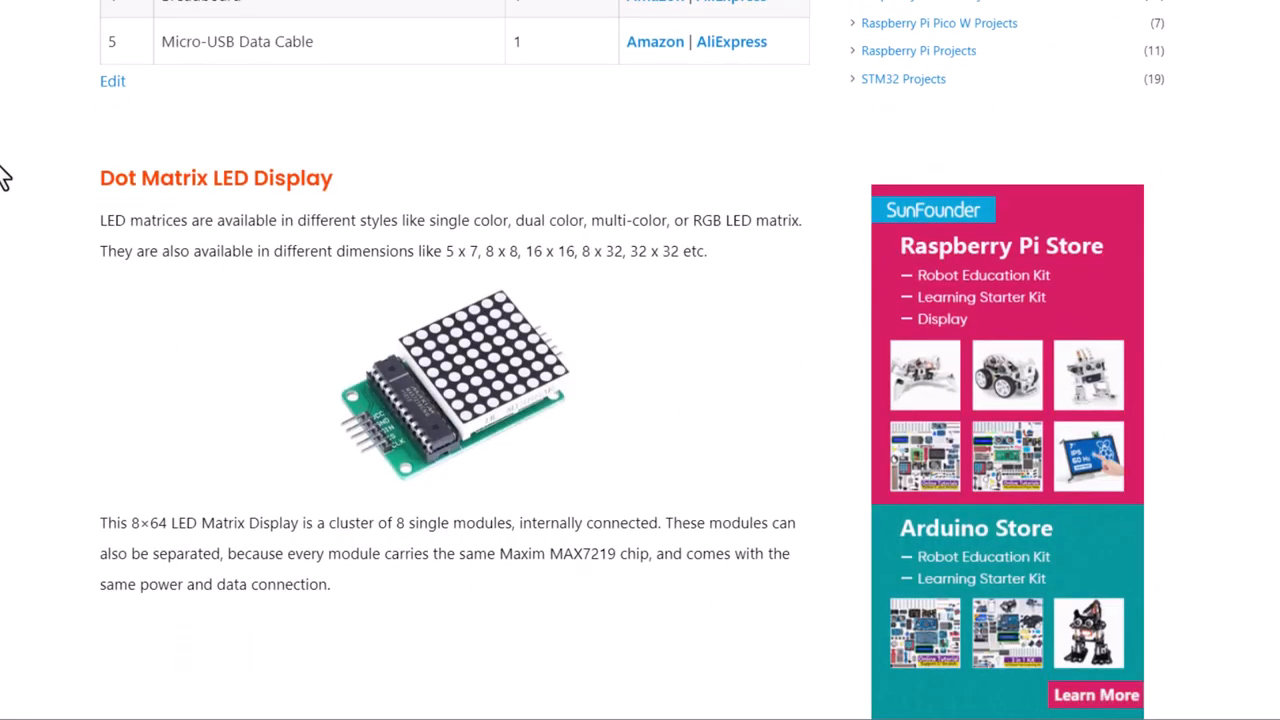
scroll(down, 3)
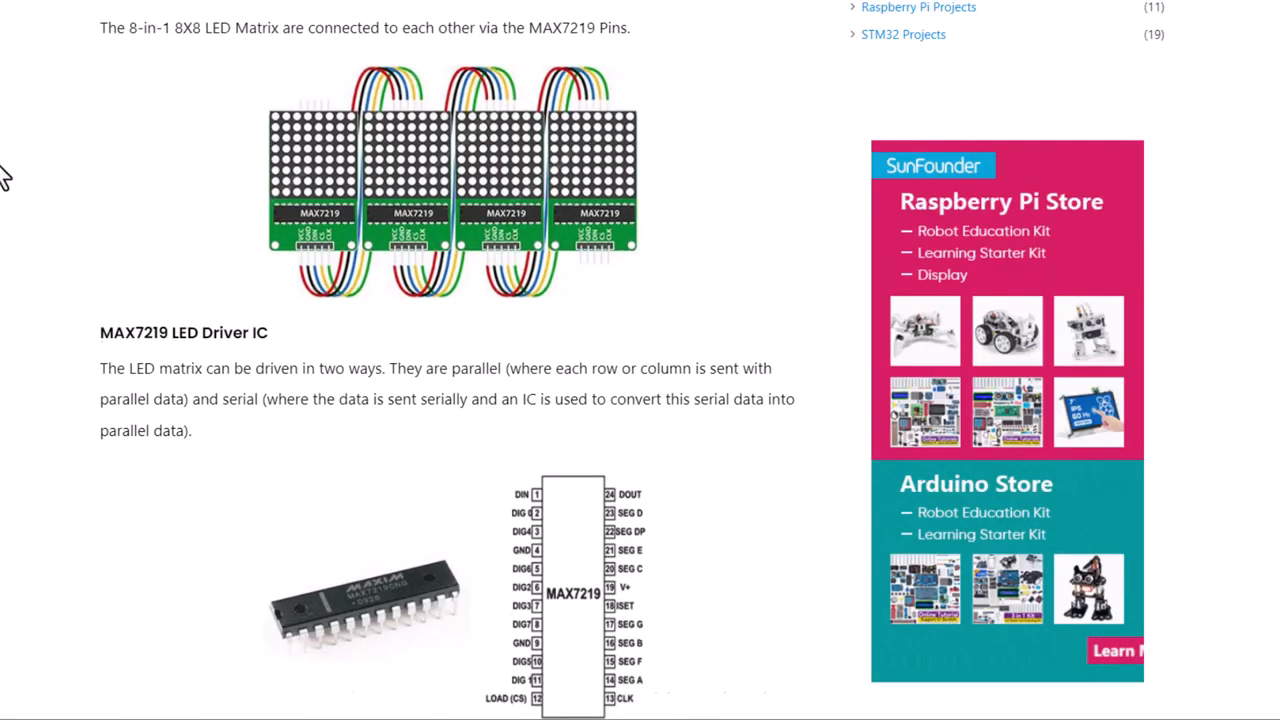
scroll(down, 3)
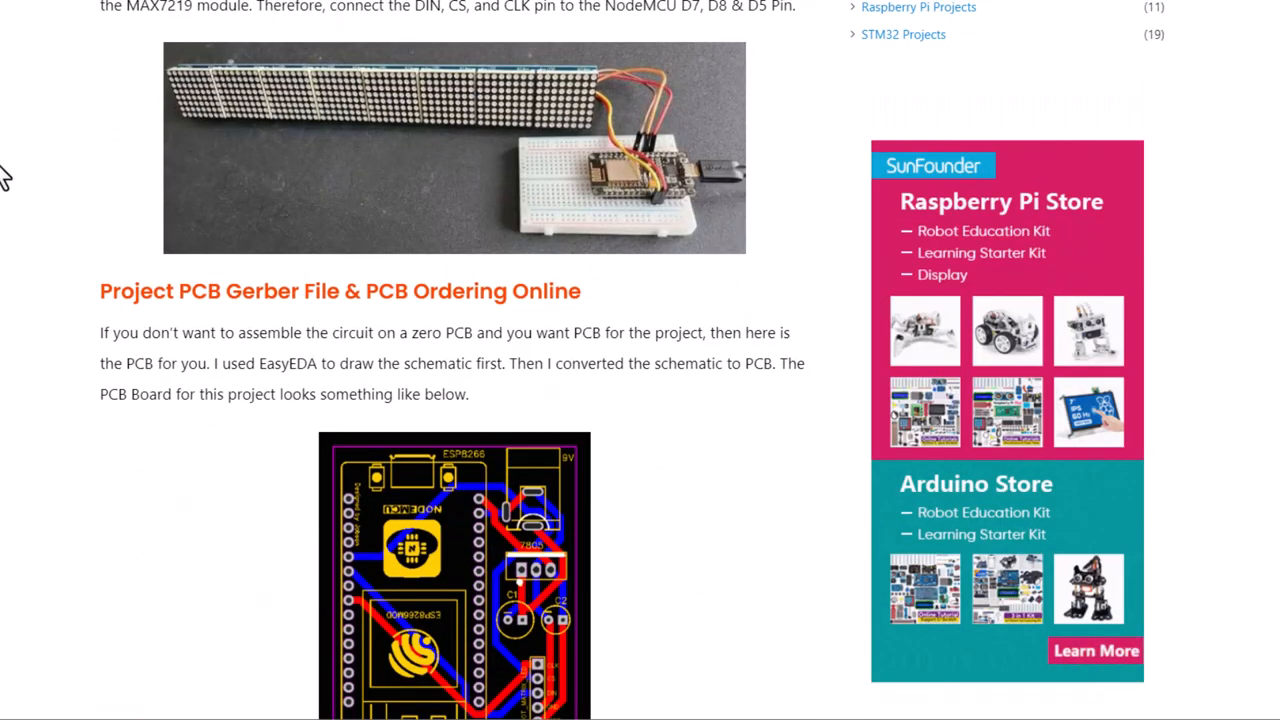
scroll(down, 3)
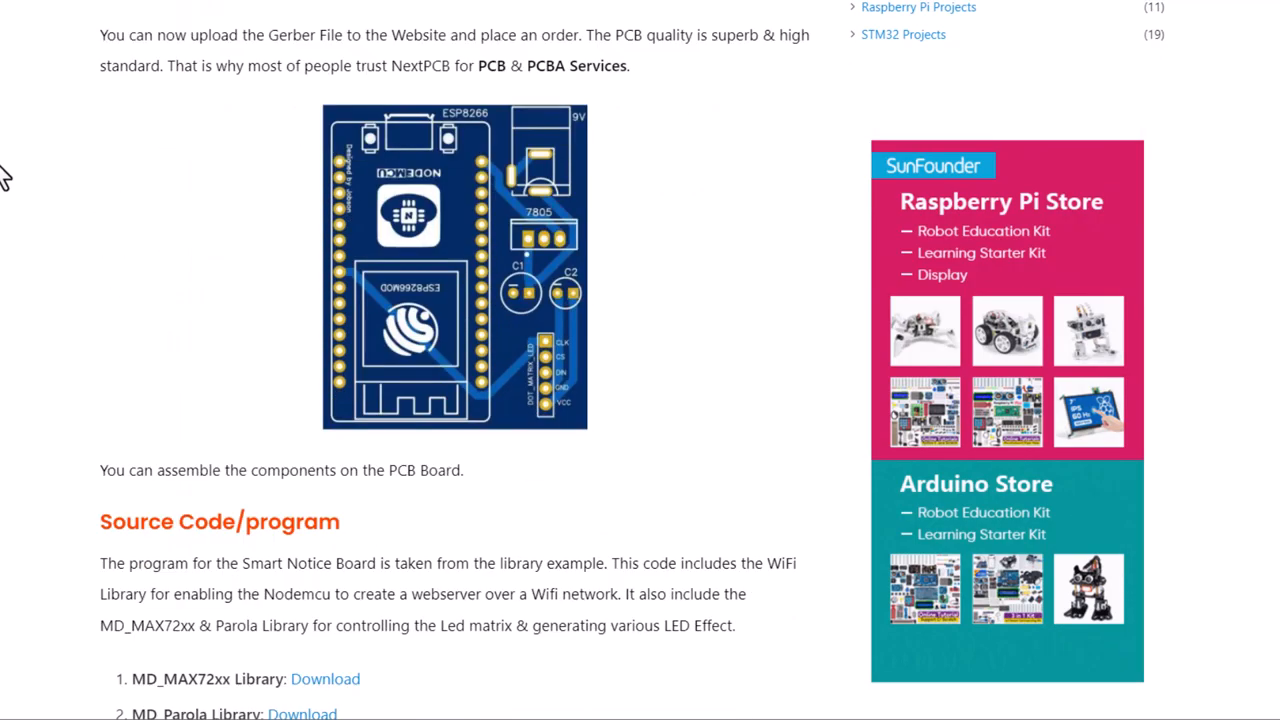
scroll(down, 3)
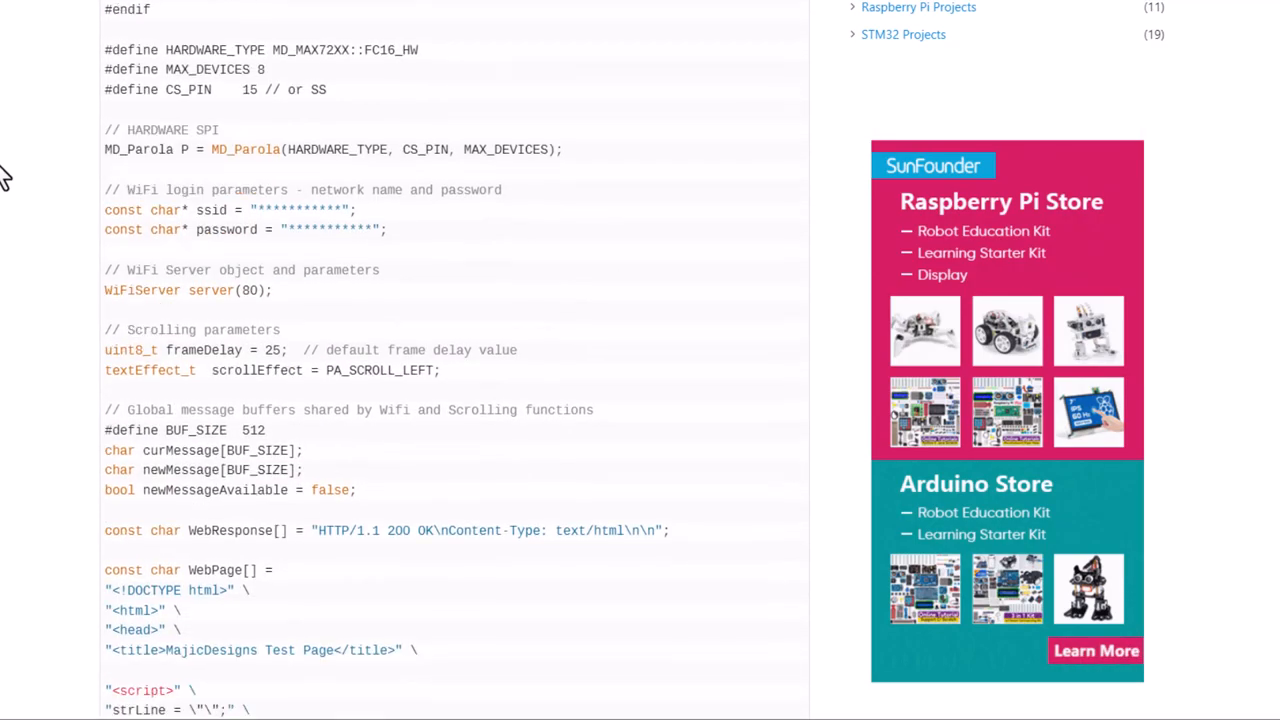
scroll(down, 3)
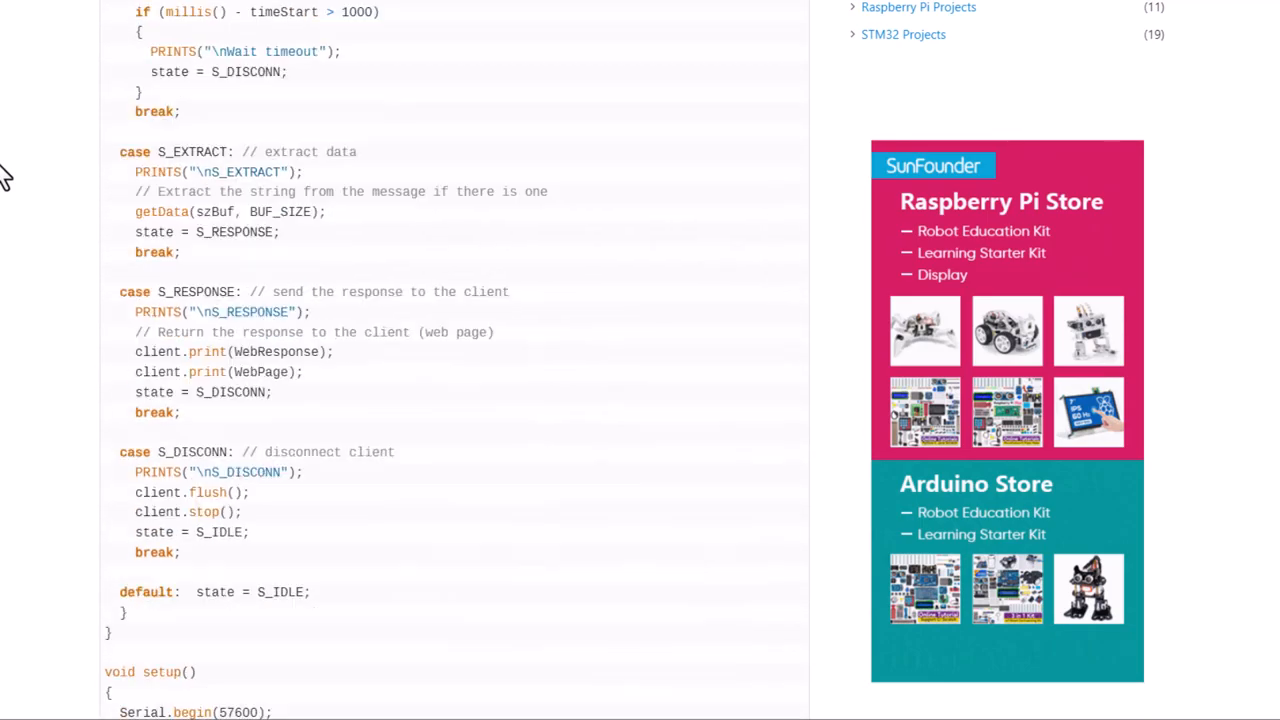
scroll(down, 3)
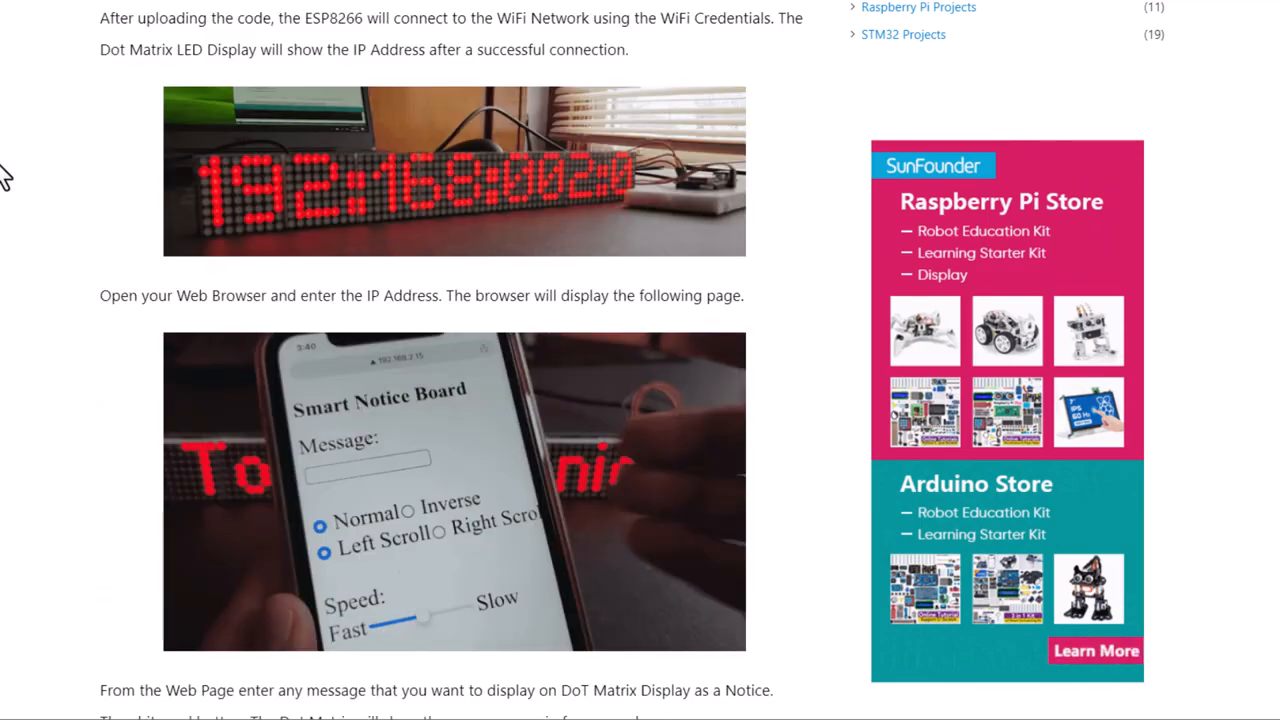